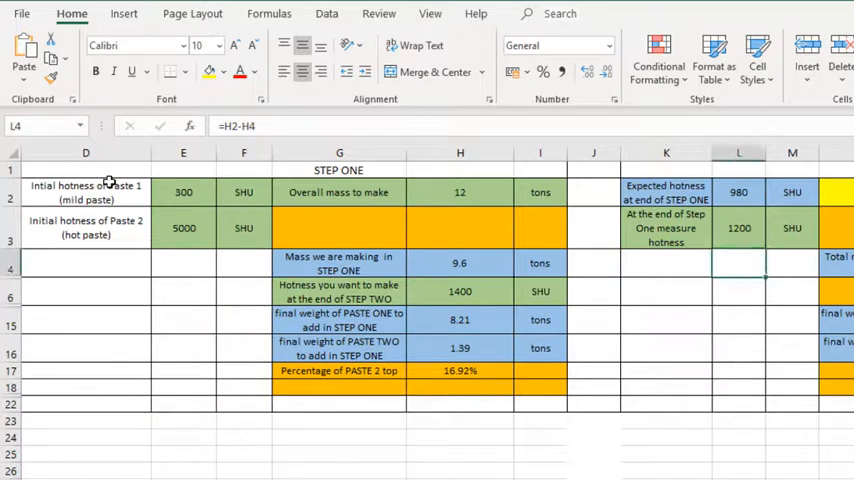
Step: Enter 250 SHU as the mild paste hotness and 4500 SHU as the hot paste hotness
click(86, 192)
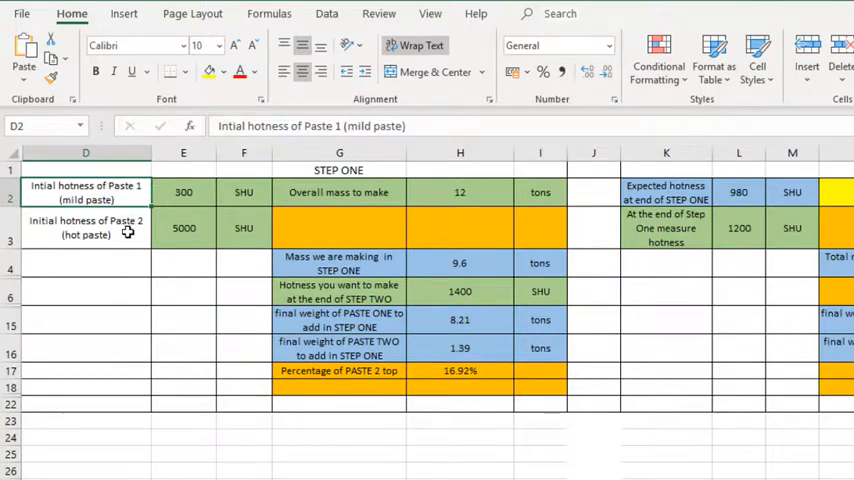
click(84, 228)
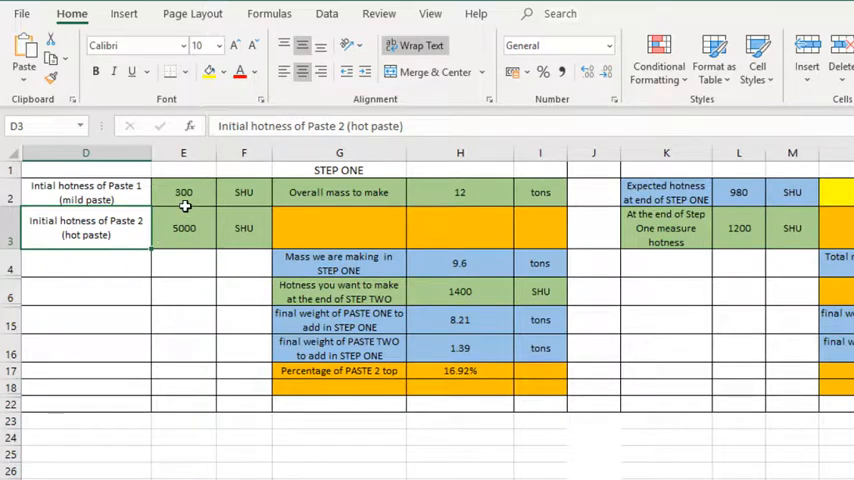
click(184, 192)
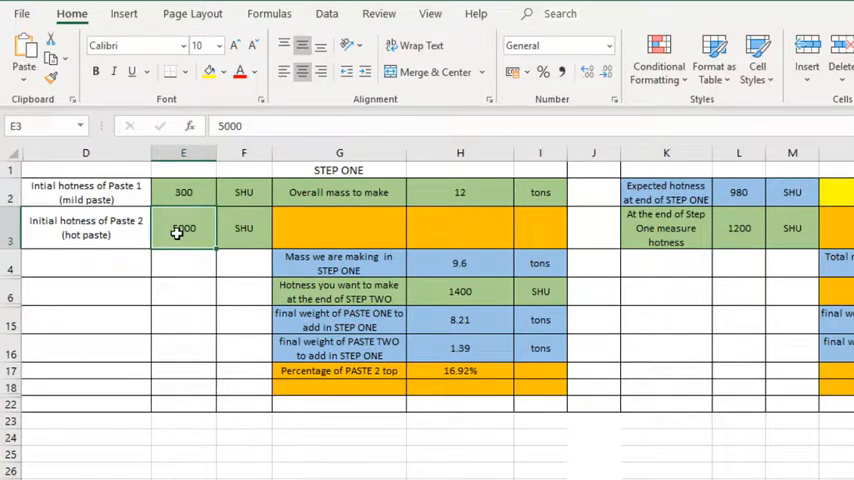
text(5000)
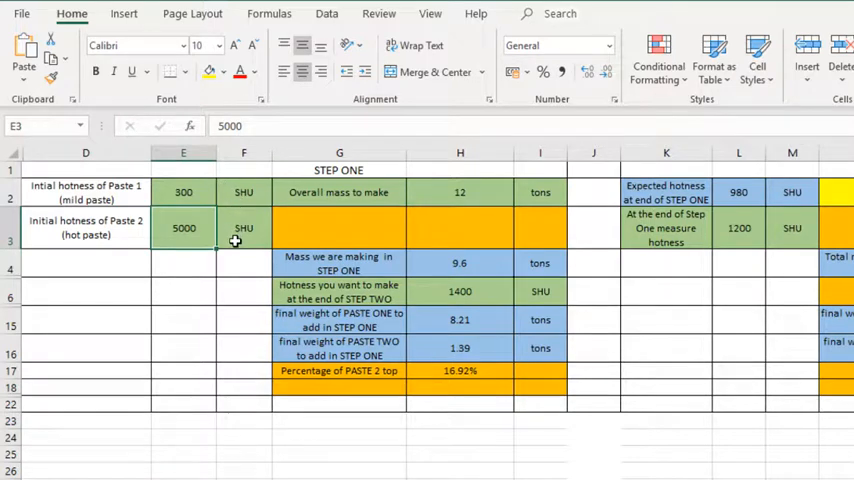
mouse_move(244, 190)
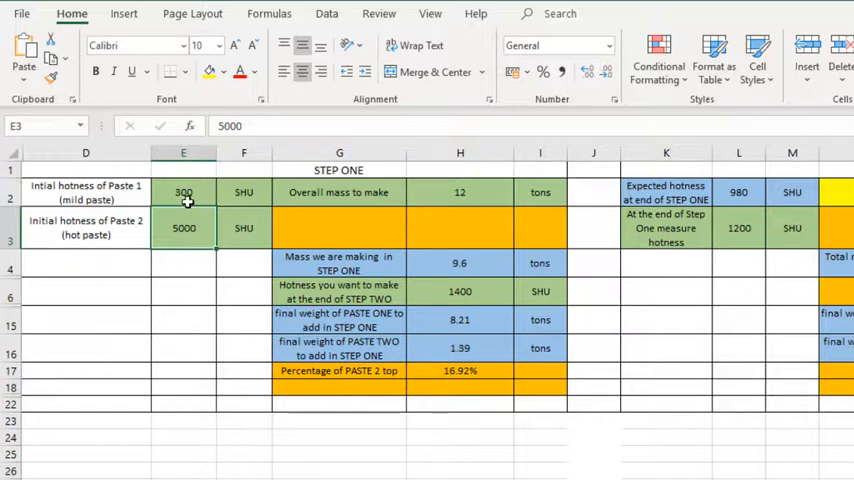
click(184, 192)
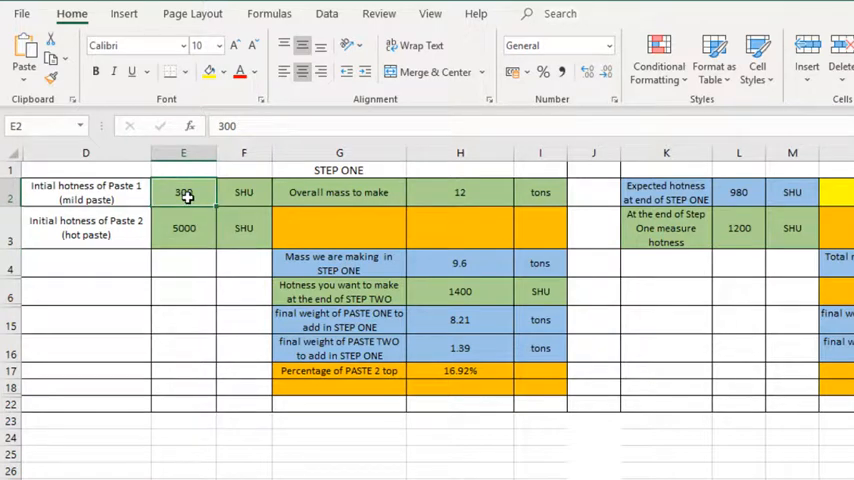
text(250)
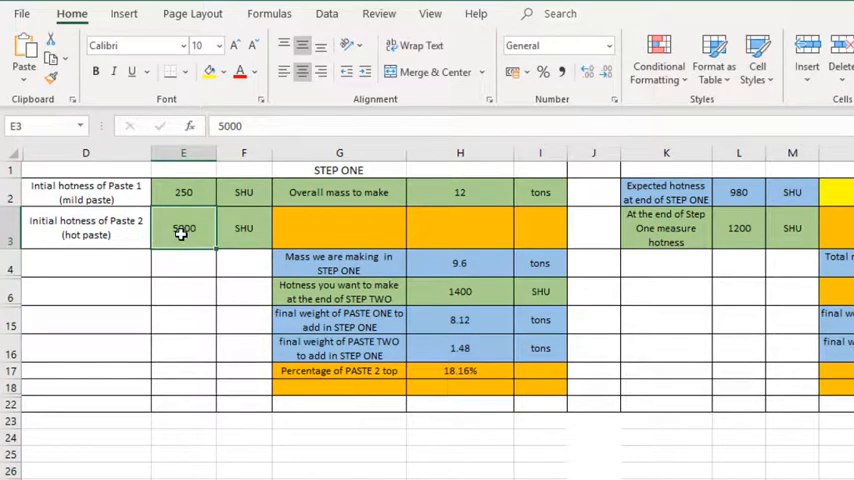
text(4500)
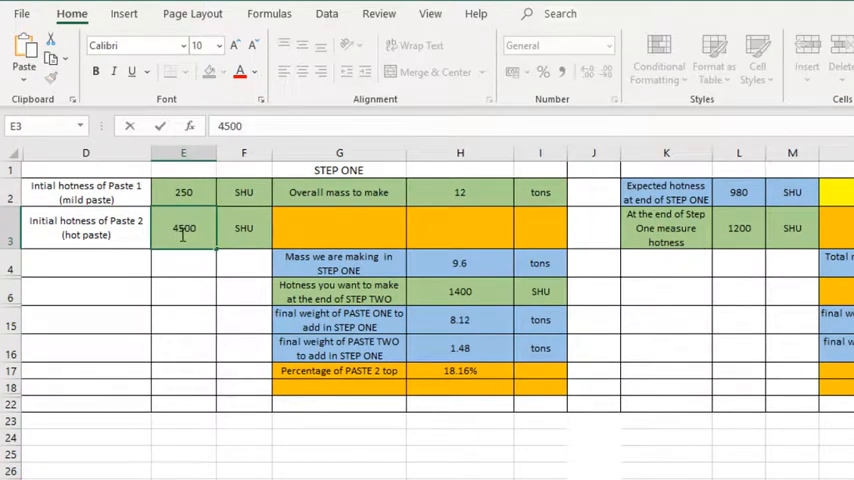
click(460, 192)
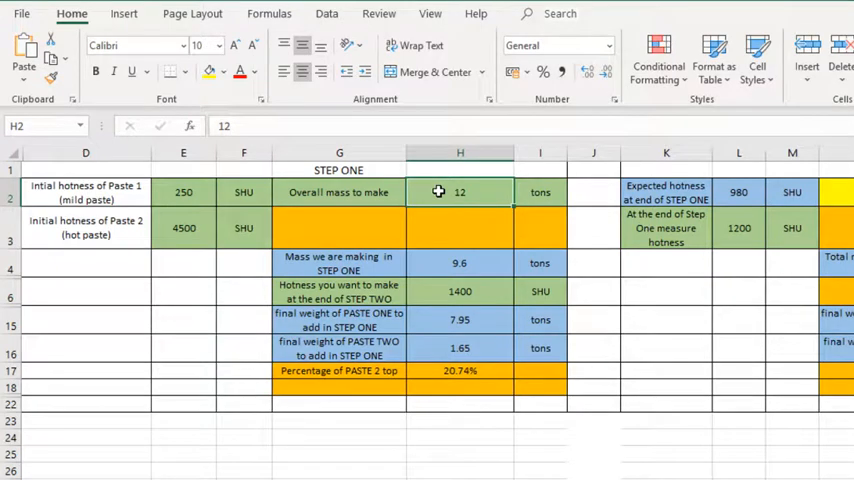
Step: Enter 10 tons as the overall mass to make, giving an 8-ton step one mass
text(10)
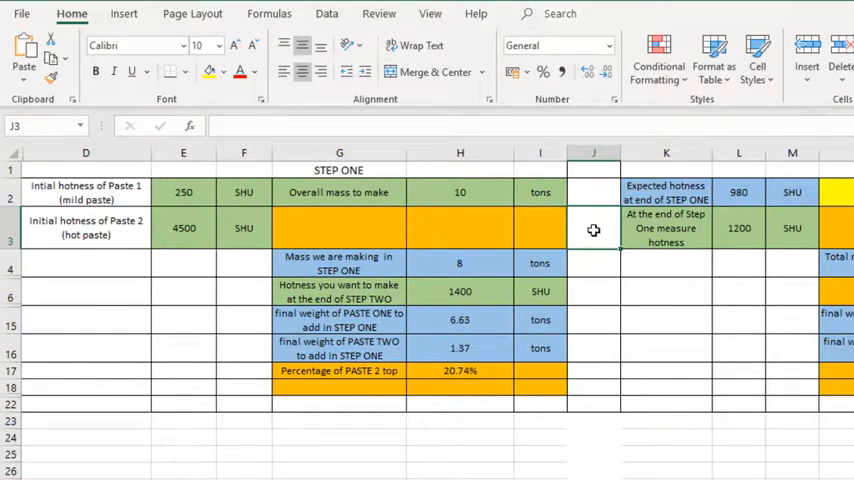
mouse_move(474, 244)
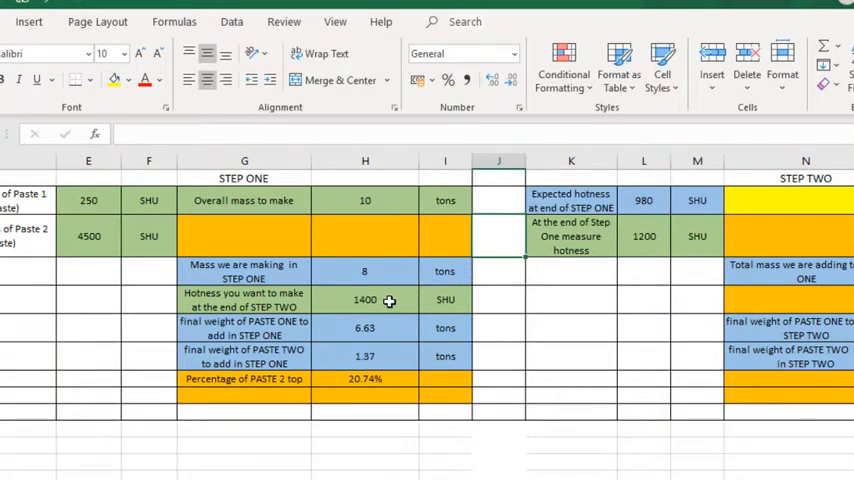
Step: Enter 1200 SHU as the target hotness at the end of step two
click(364, 300)
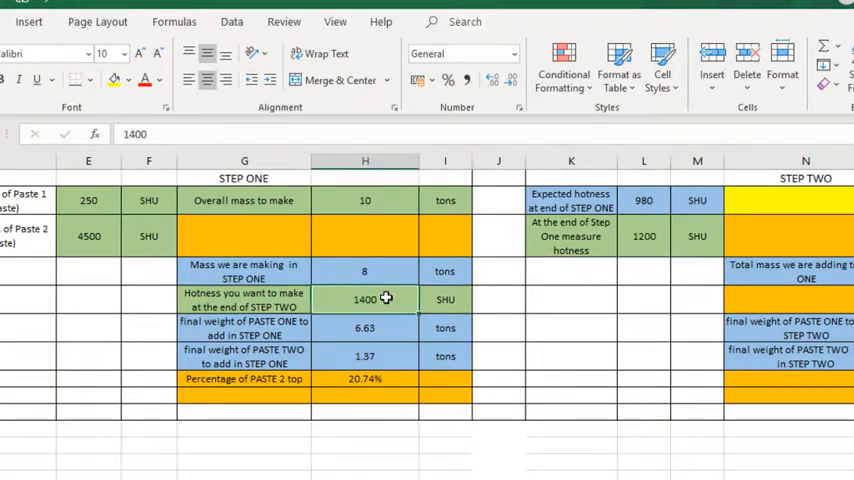
text(1200)
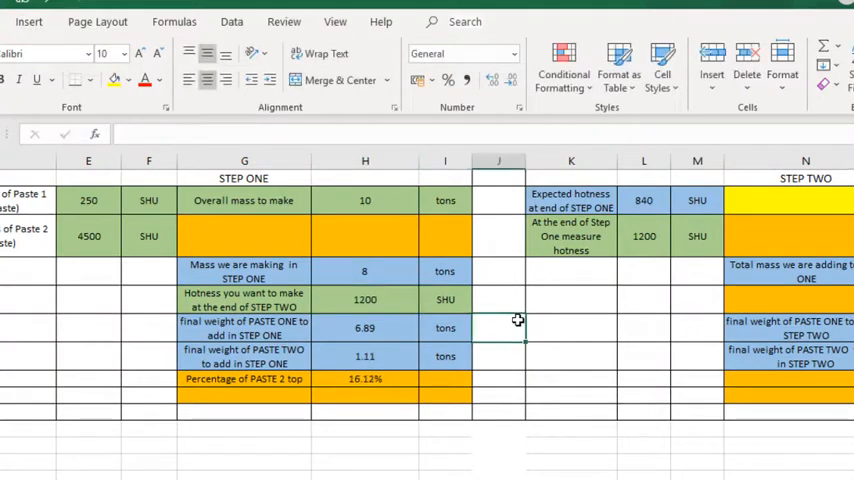
mouse_move(694, 460)
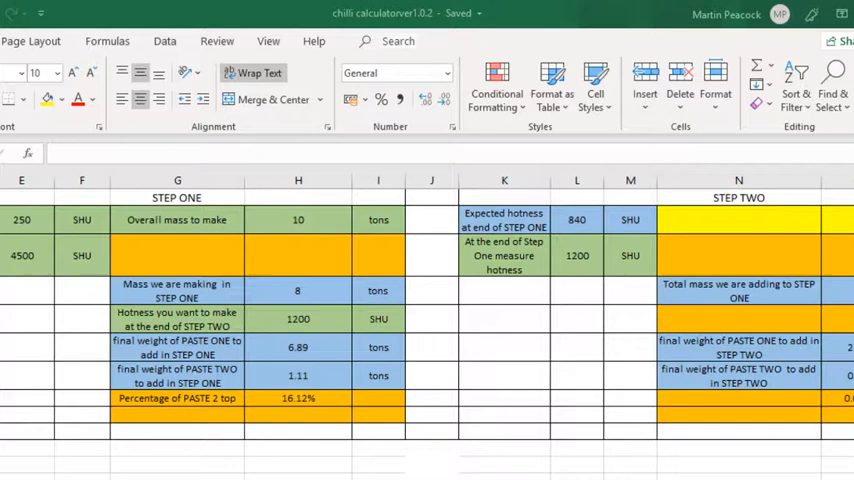
mouse_move(544, 284)
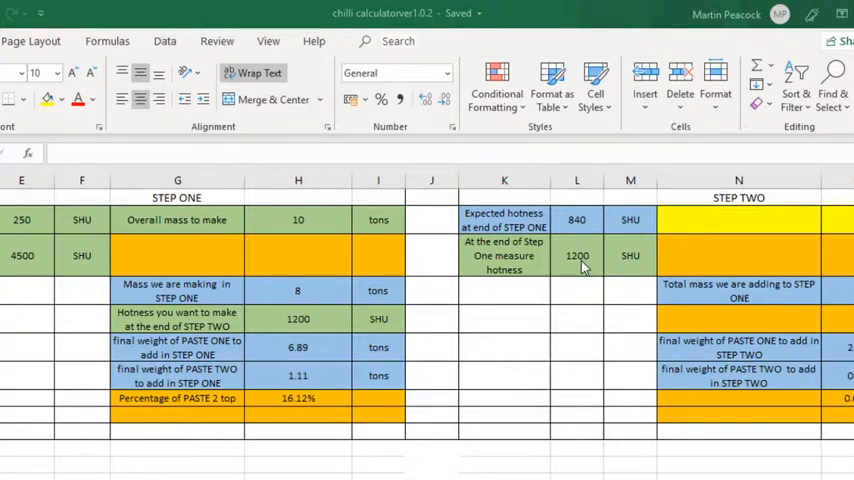
Step: Enter 900 SHU as the measured step-one hotness, giving step two weights 1.83 and 0.17 tons
click(576, 256)
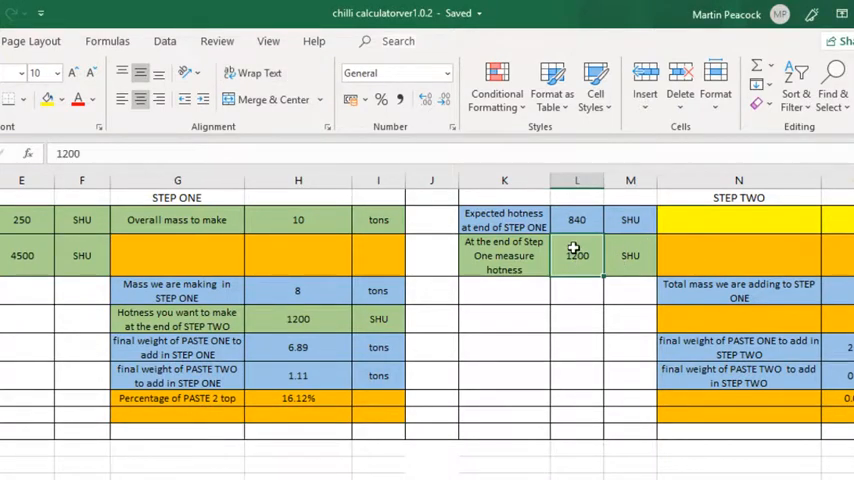
text(900)
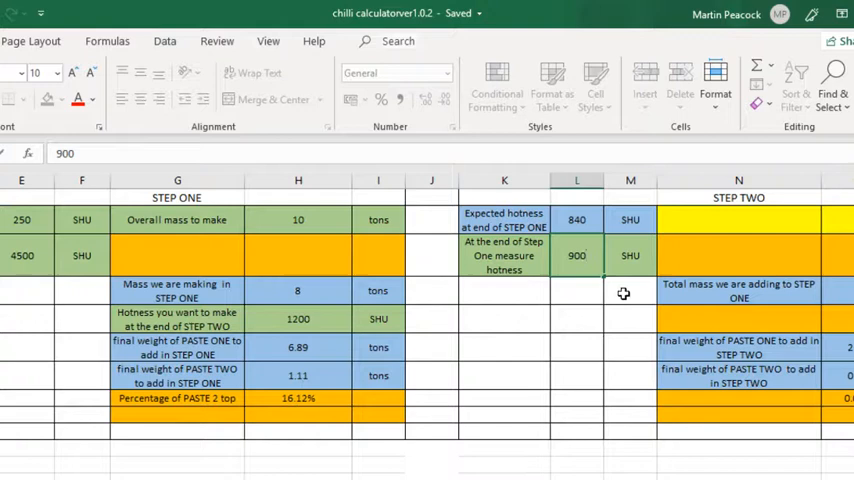
click(576, 290)
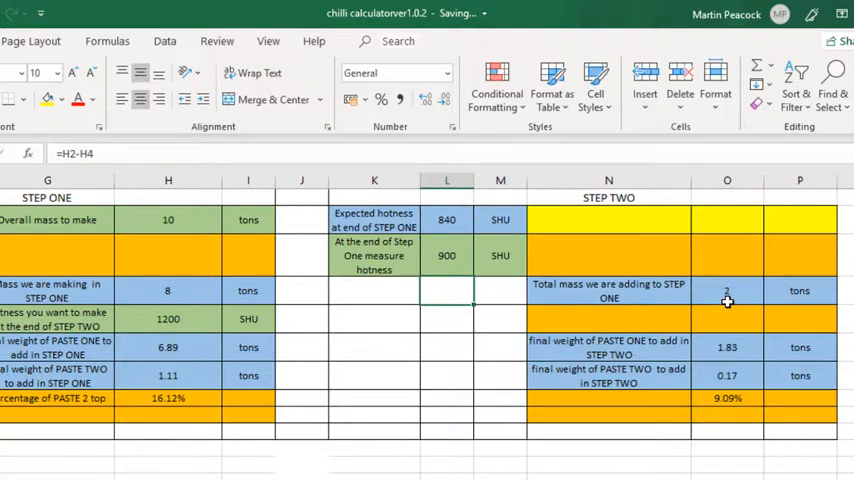
mouse_move(742, 306)
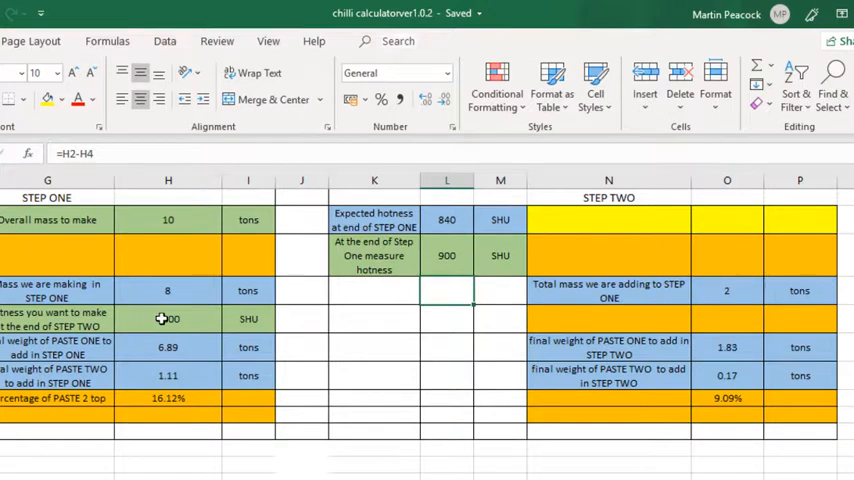
text(1200)
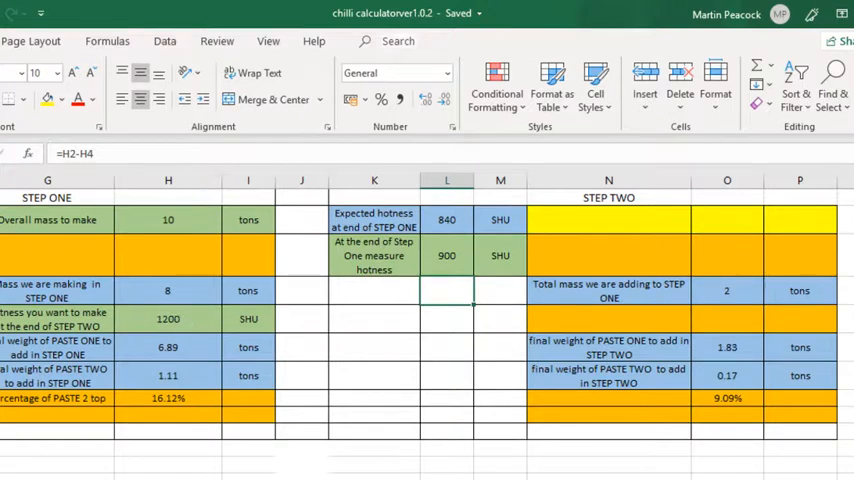
scroll(left, 3)
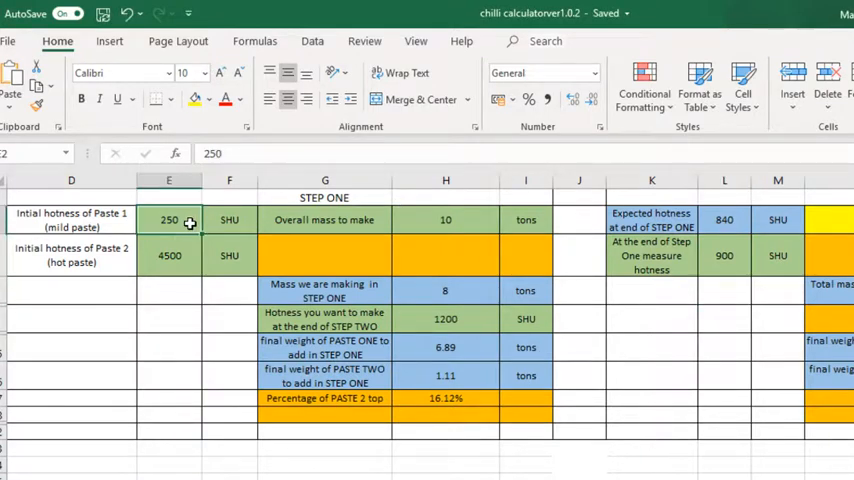
Step: Enter paste hotnesses 300 and 5000 SHU and an overall mass of 9.5 tons
text(300)
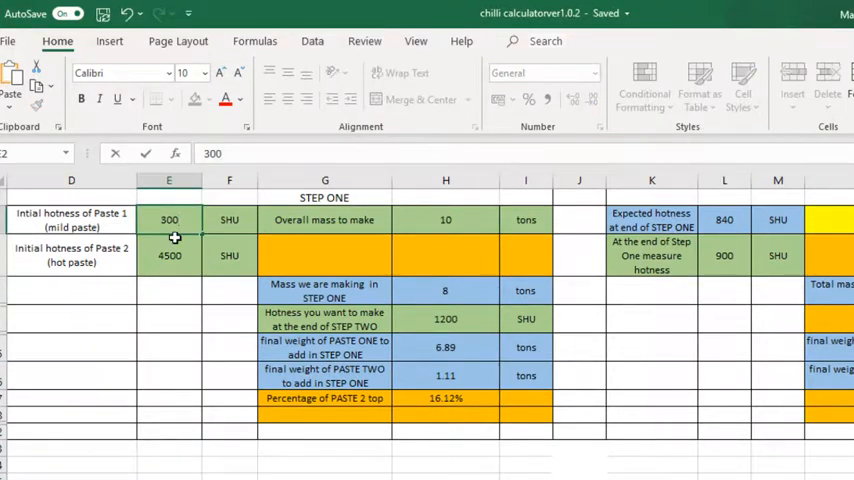
text(500)
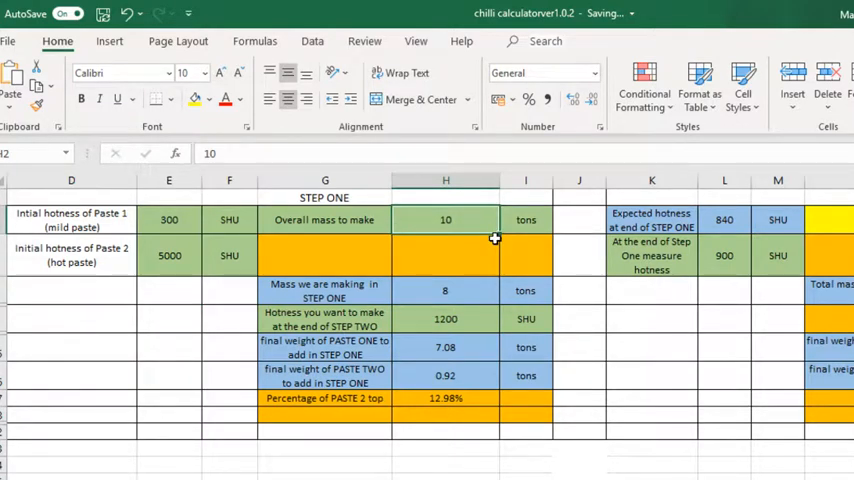
text(9.5)
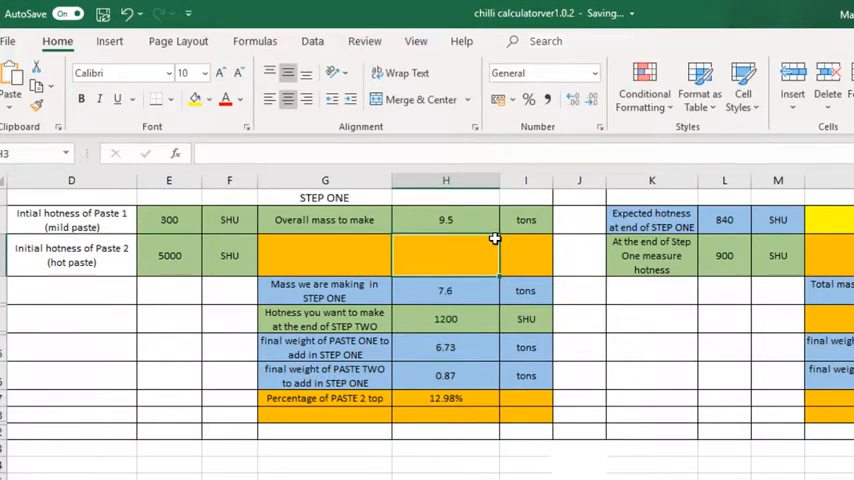
mouse_move(480, 344)
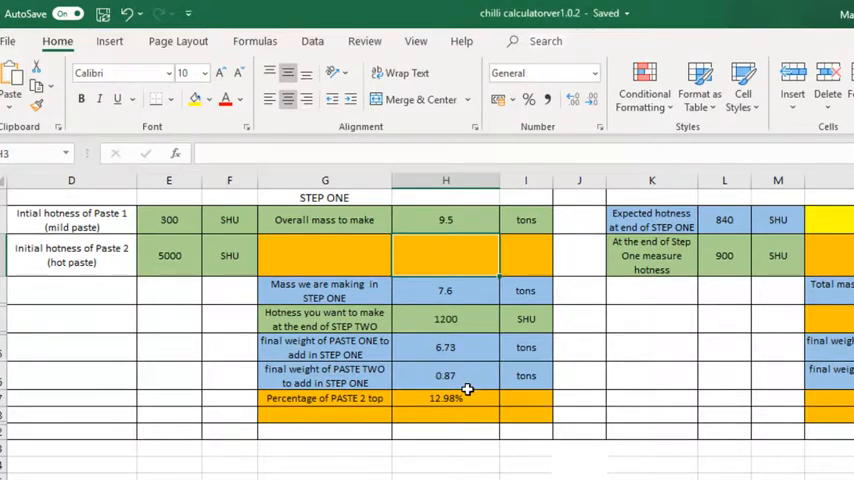
mouse_move(654, 358)
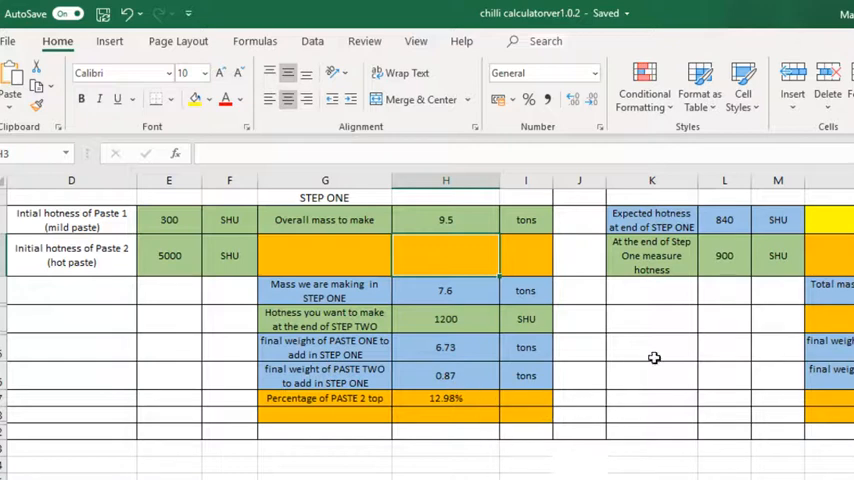
mouse_move(500, 314)
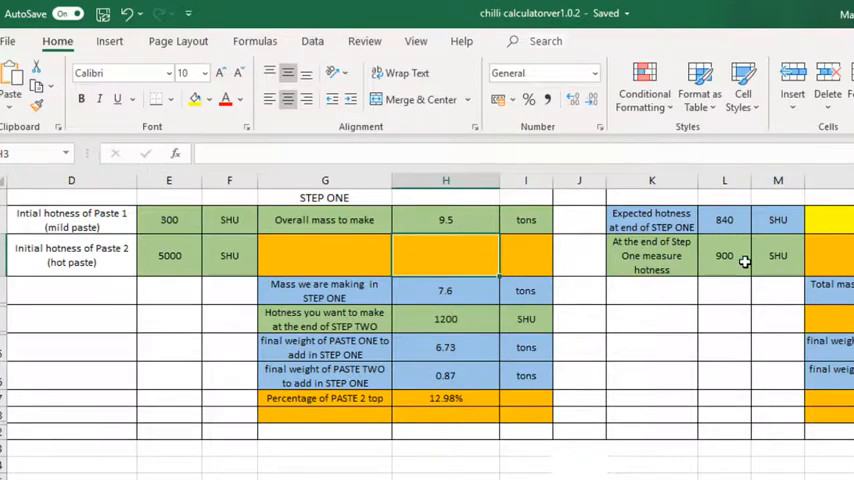
Step: Replace the measured step-one hotness of 900 with 800 SHU
click(724, 256)
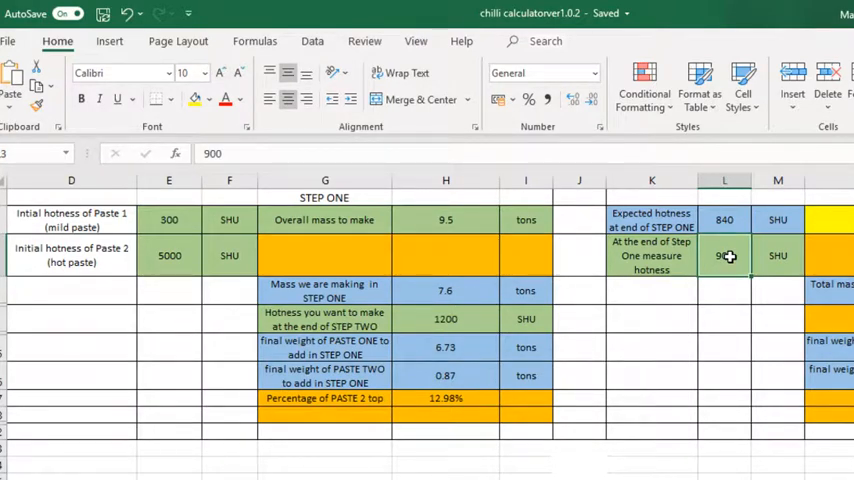
text(8)
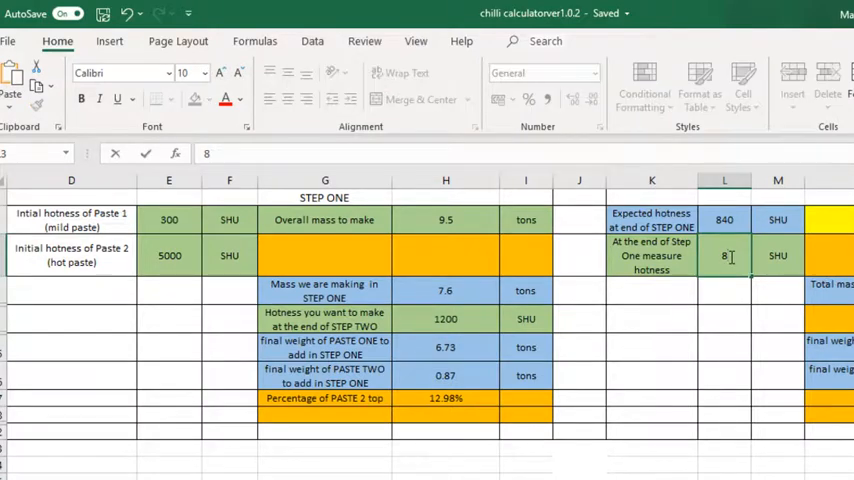
text(800)
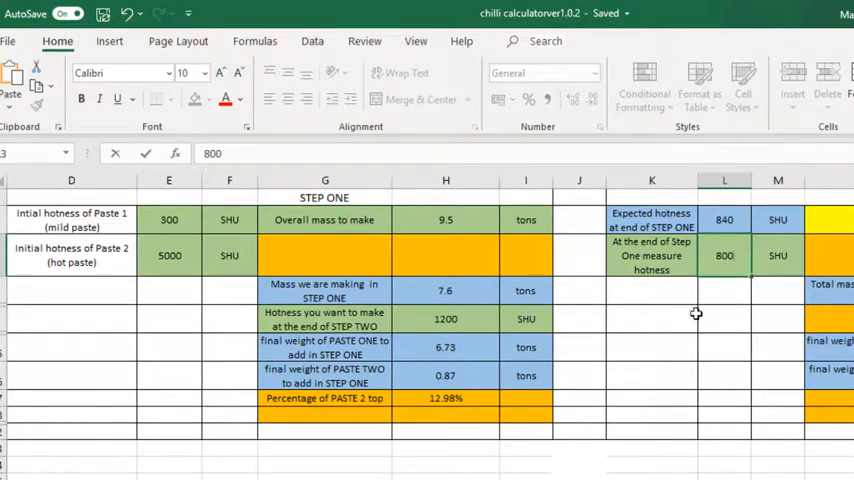